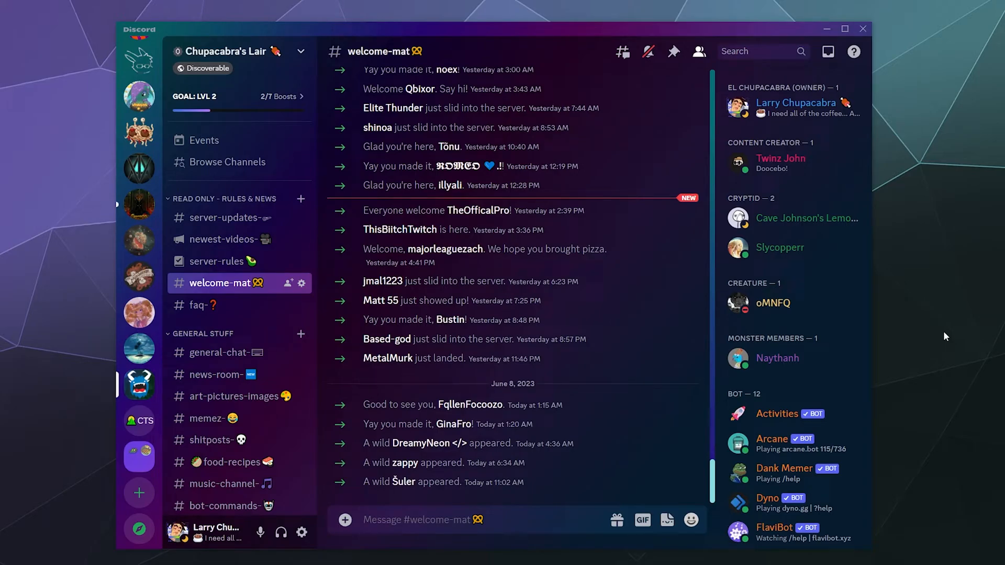
mouse_move(476, 66)
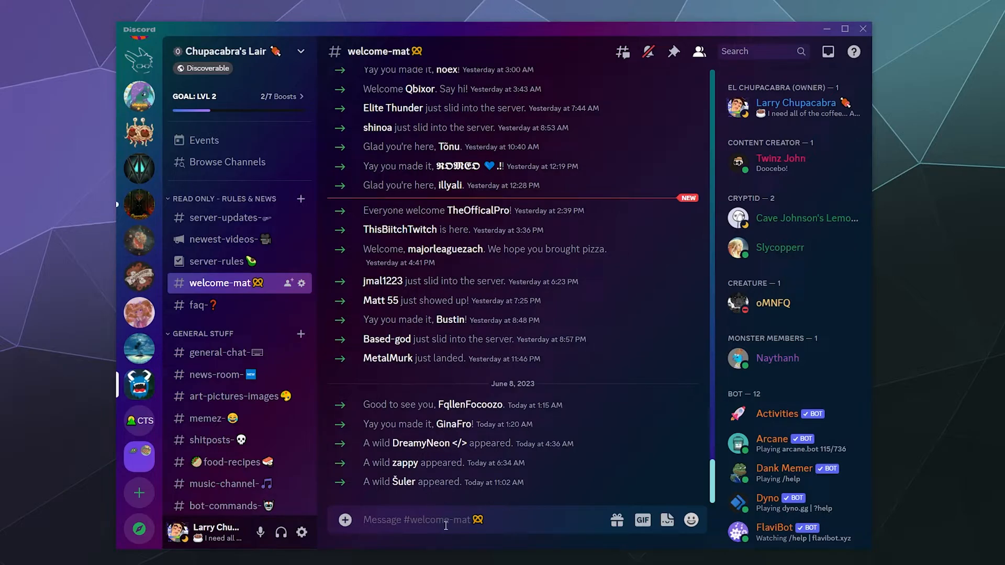
mouse_move(499, 297)
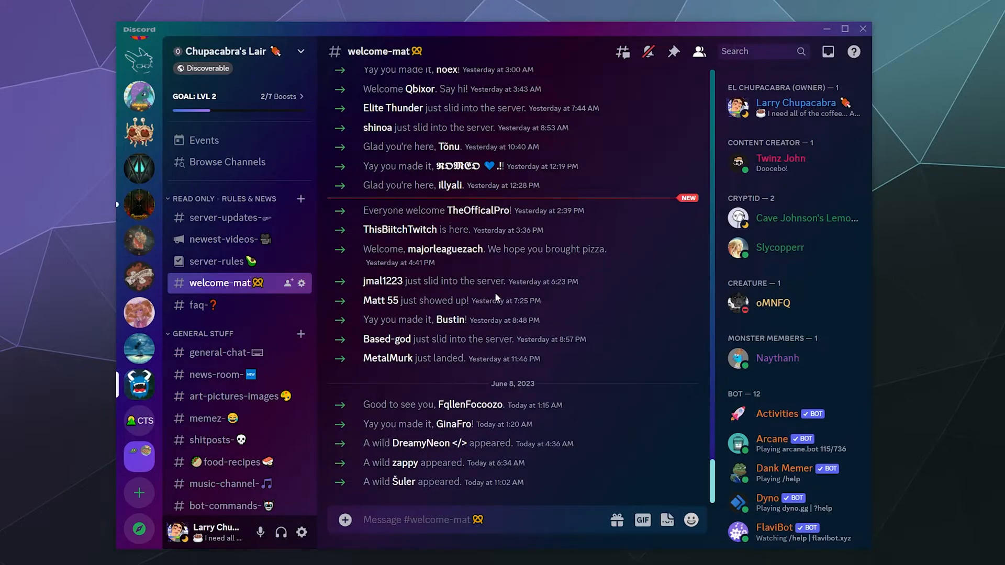
mouse_move(387, 275)
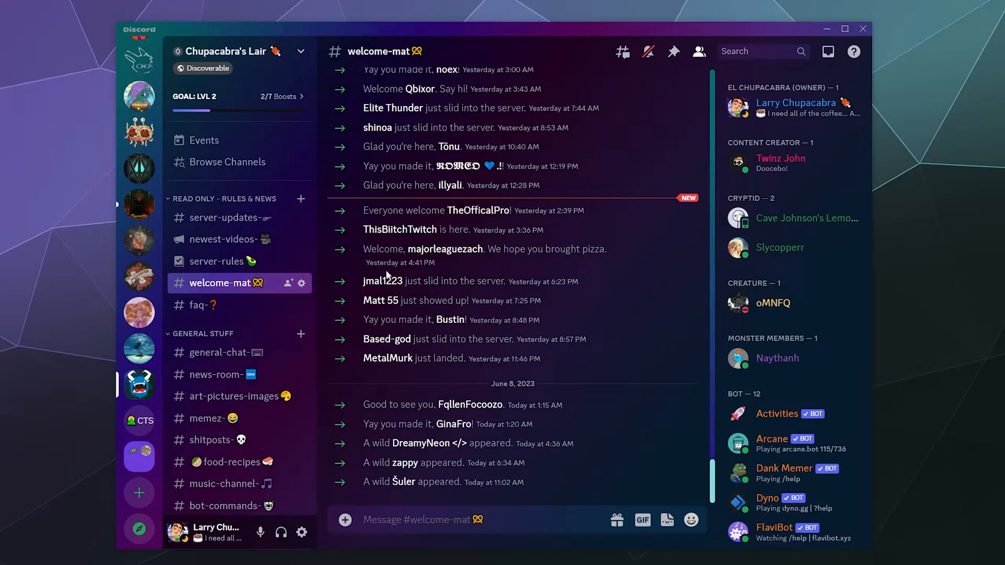
mouse_move(469, 268)
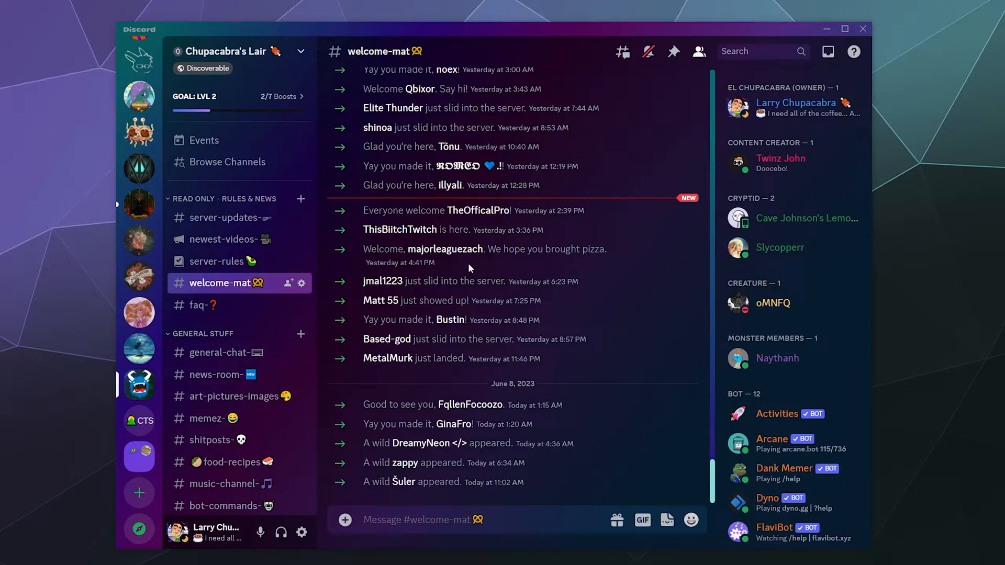
mouse_move(605, 242)
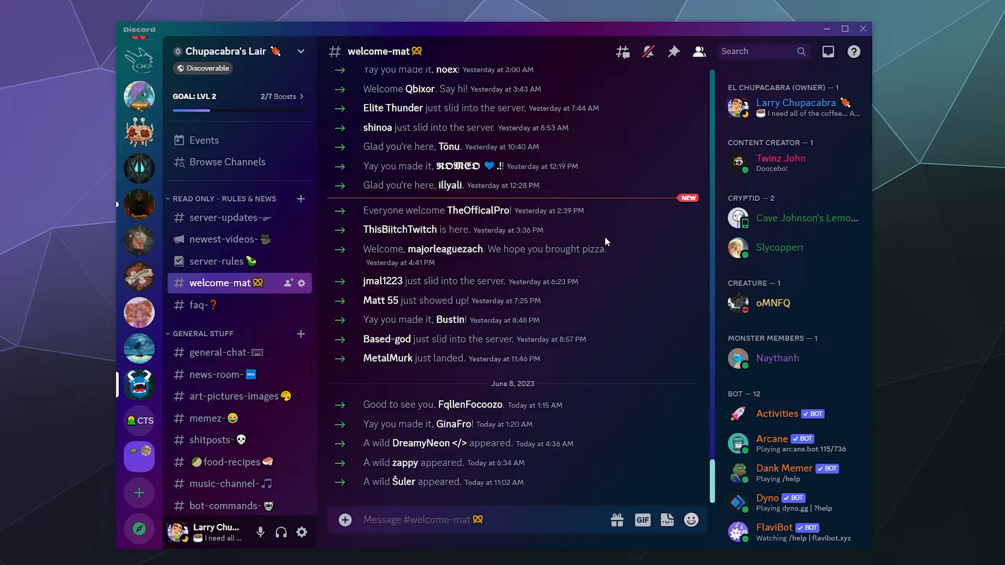
mouse_move(606, 241)
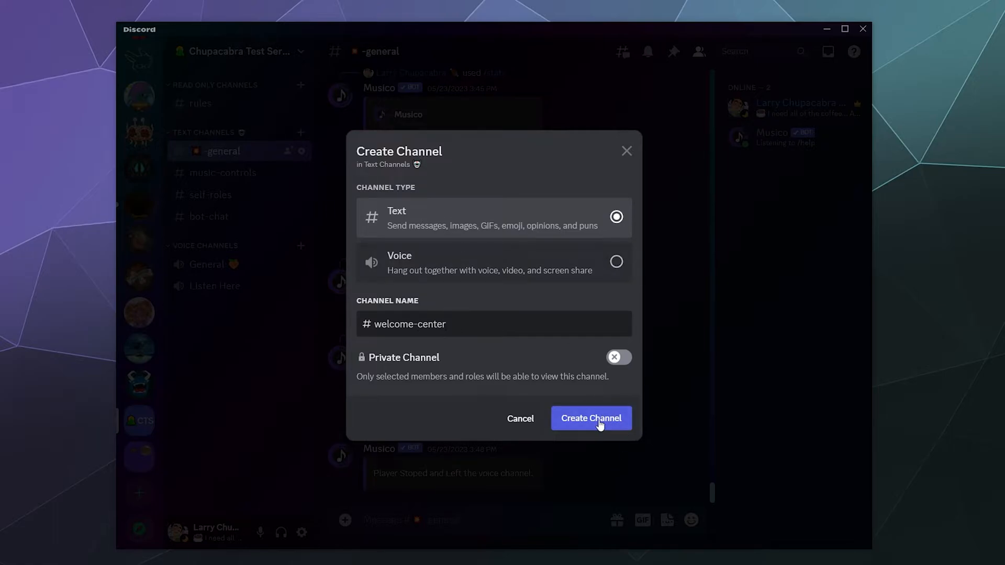
Step: Create #welcome-center under Read Only Channels with synced permissions, then open Server Settings
click(589, 418)
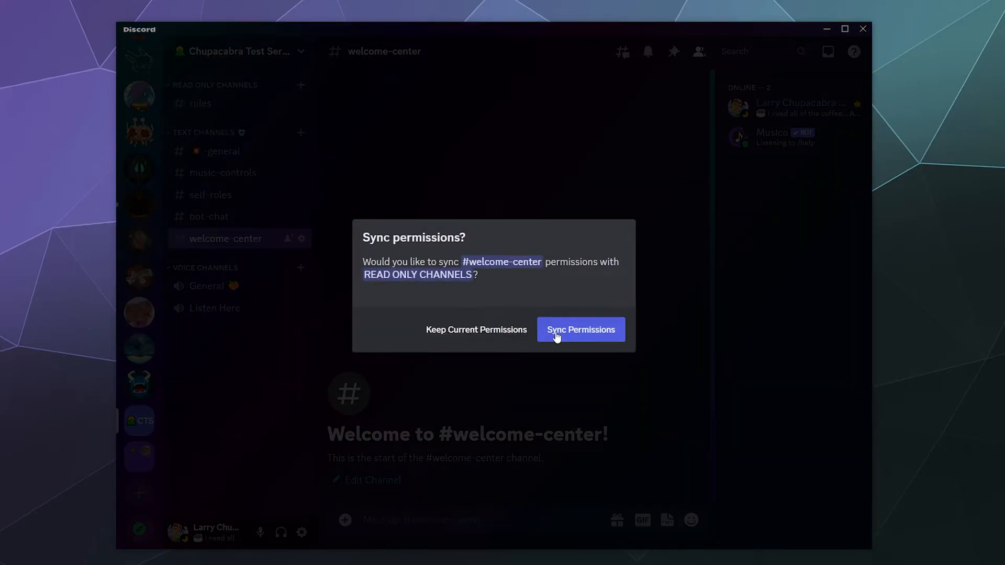
click(580, 329)
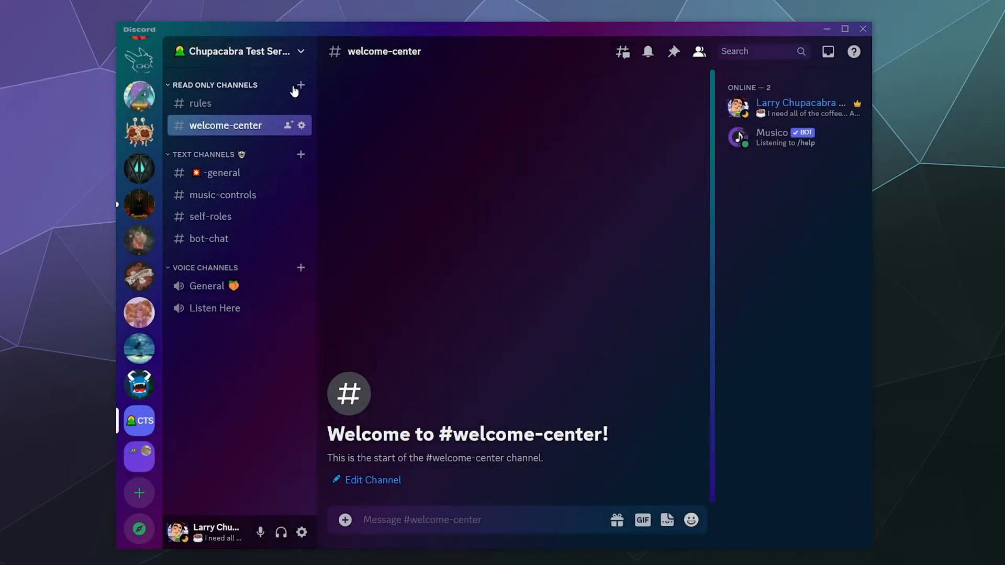
click(234, 51)
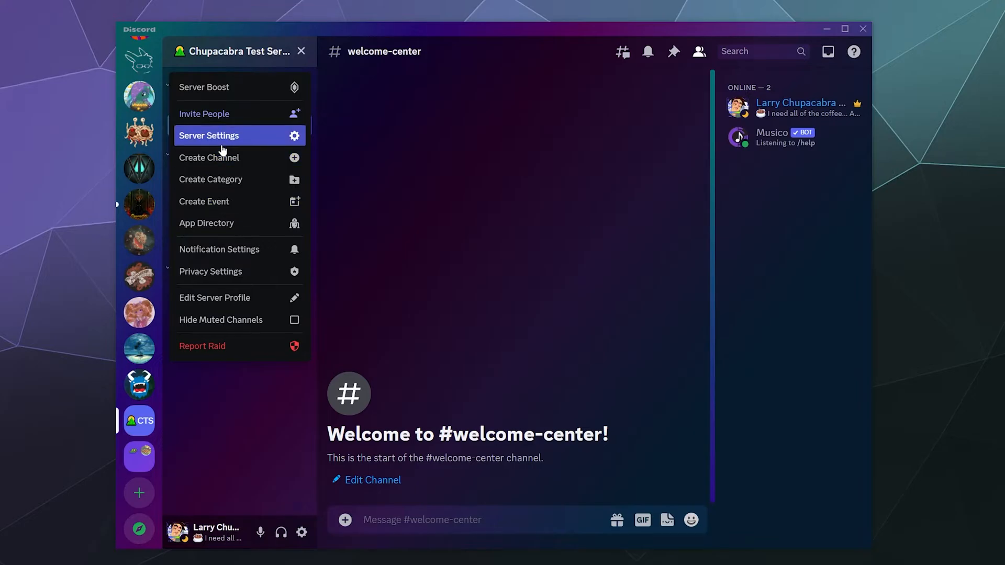
click(209, 135)
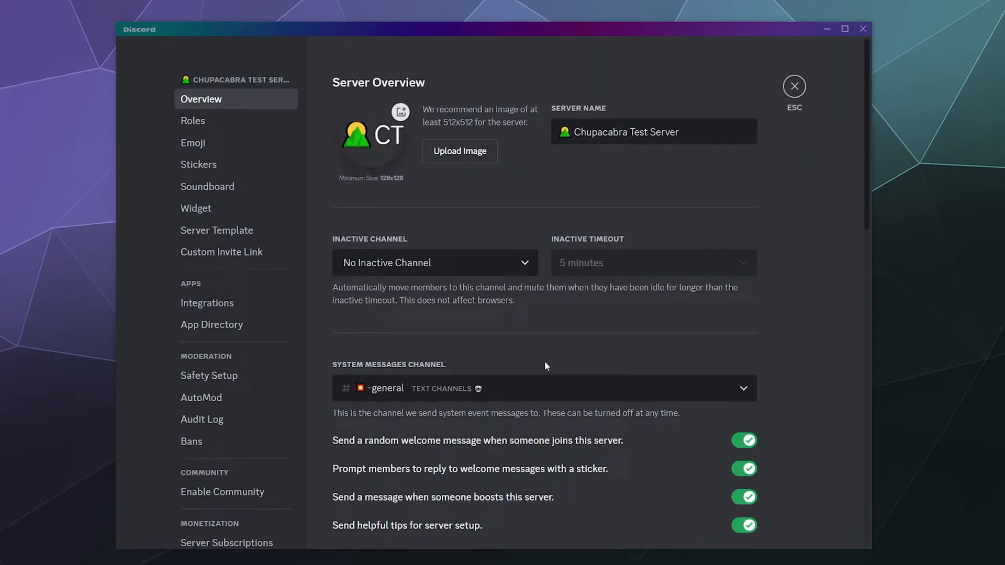
scroll(down, 3)
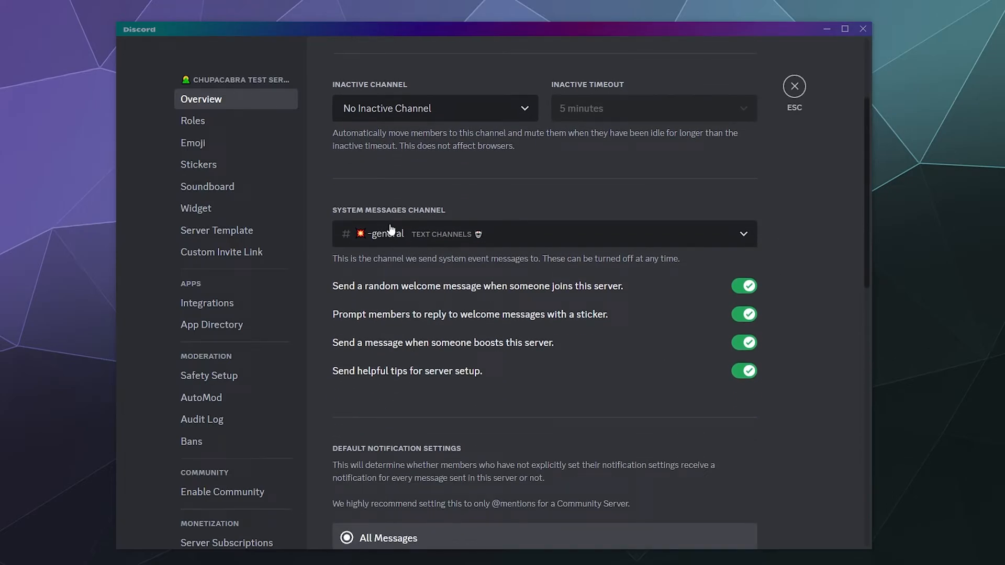
mouse_move(391, 299)
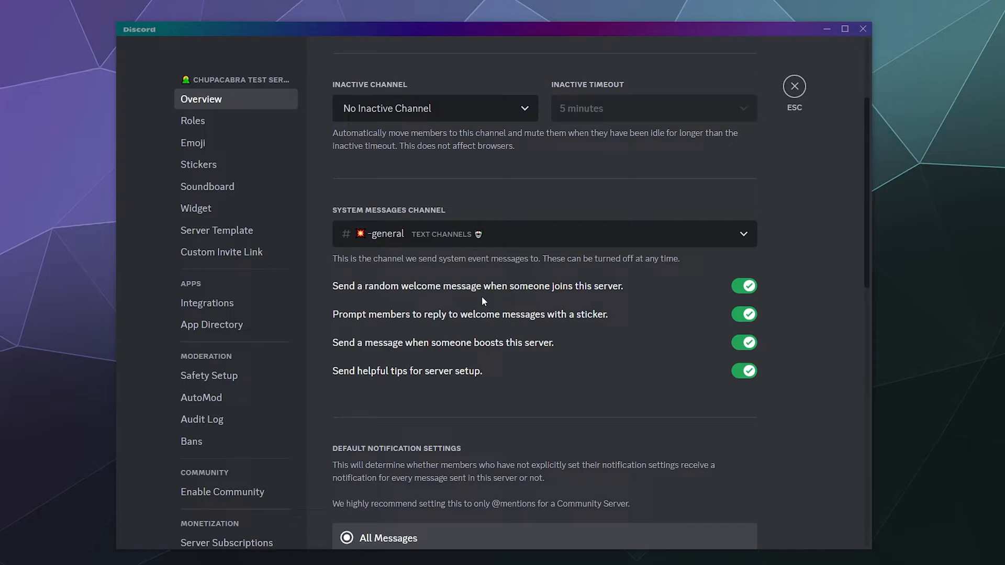
mouse_move(435, 320)
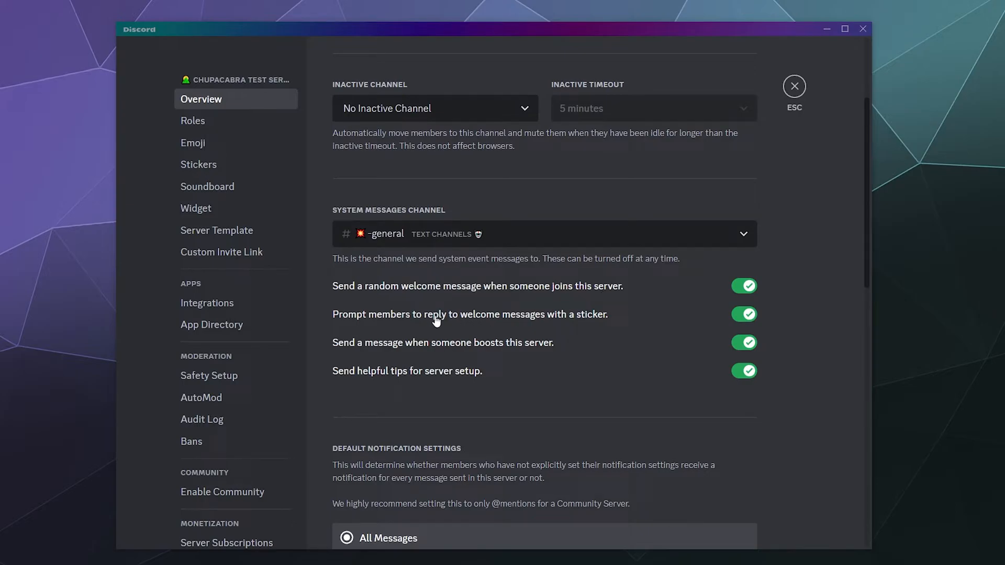
mouse_move(479, 326)
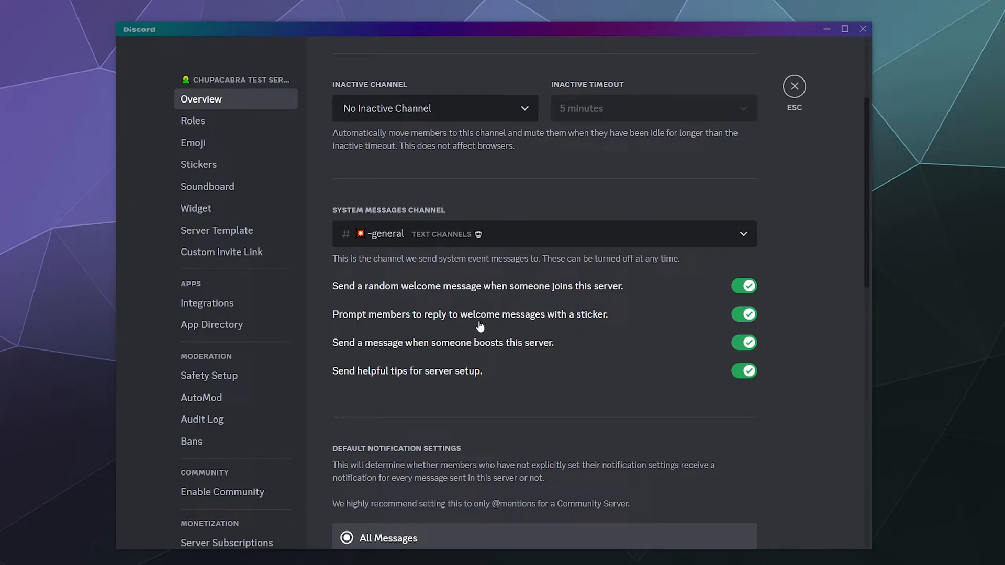
mouse_move(586, 325)
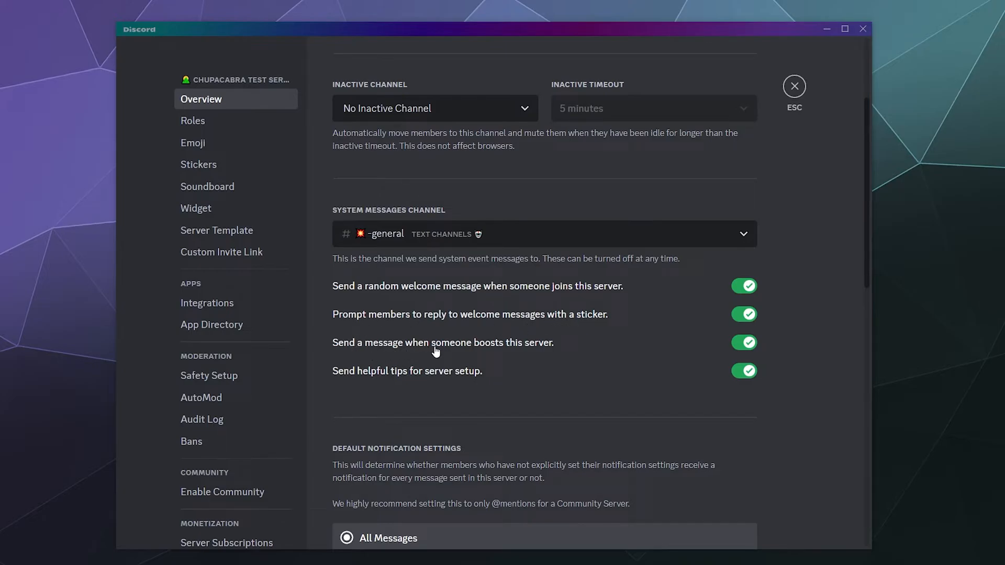
mouse_move(396, 382)
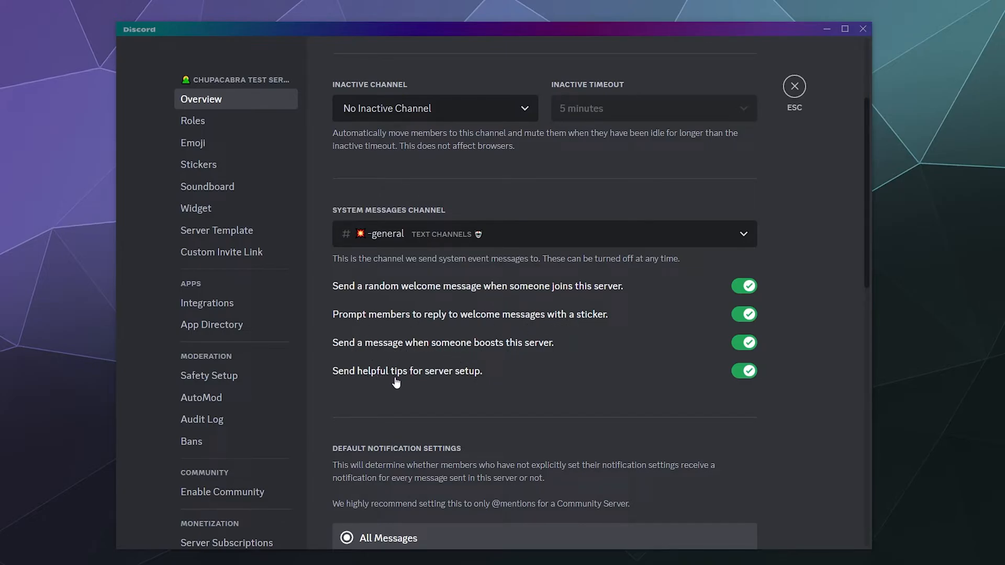
mouse_move(495, 315)
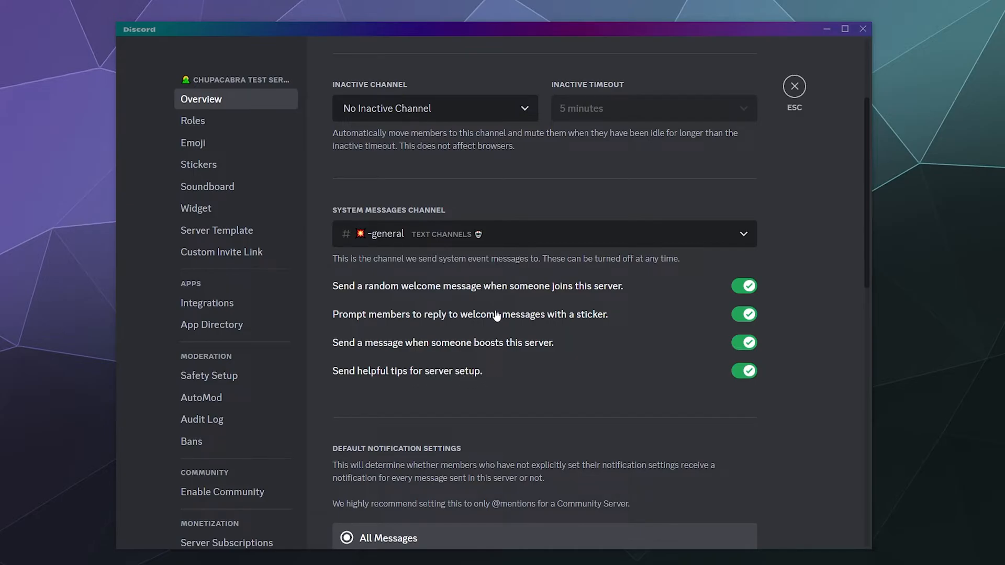
mouse_move(322, 366)
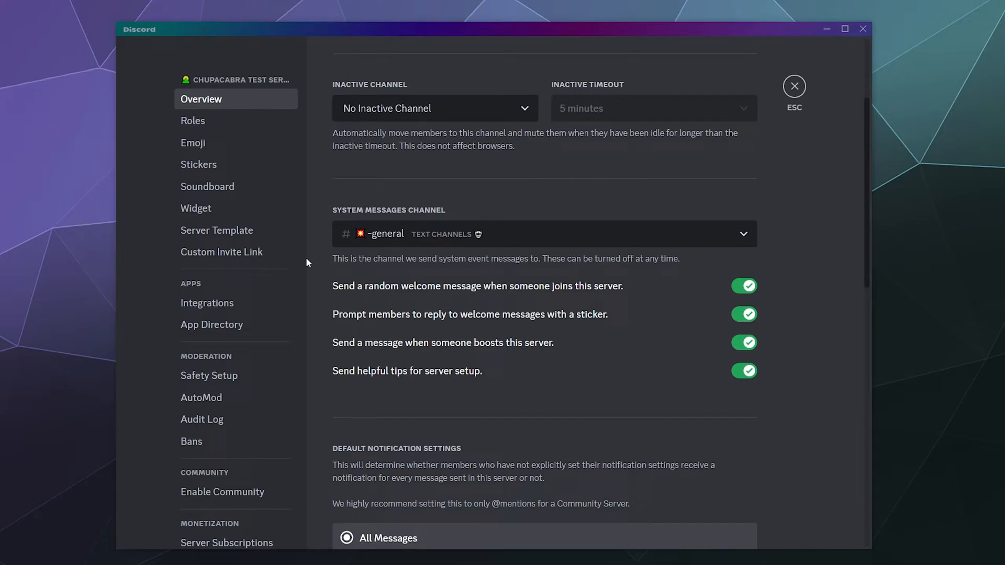
mouse_move(220, 251)
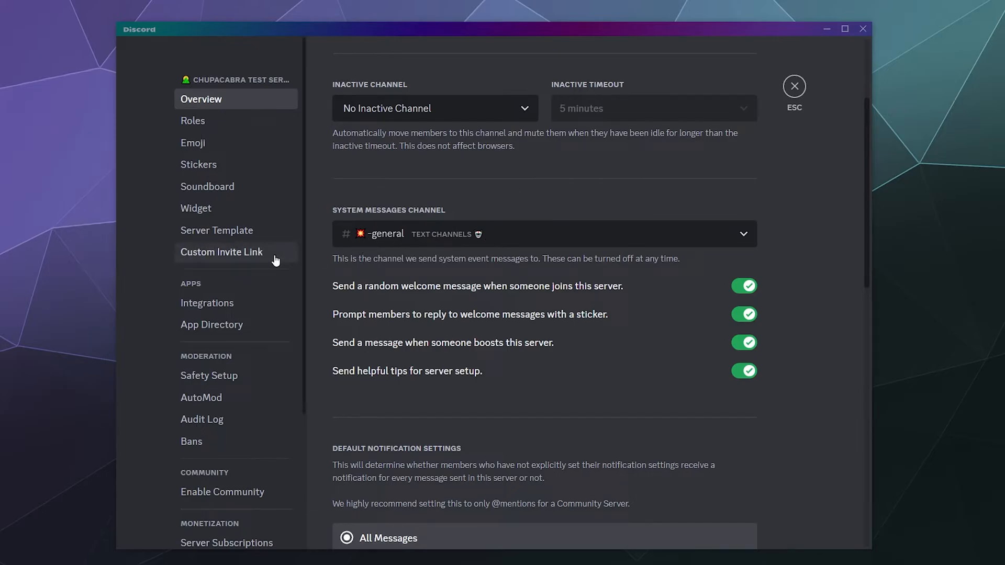
mouse_move(512, 205)
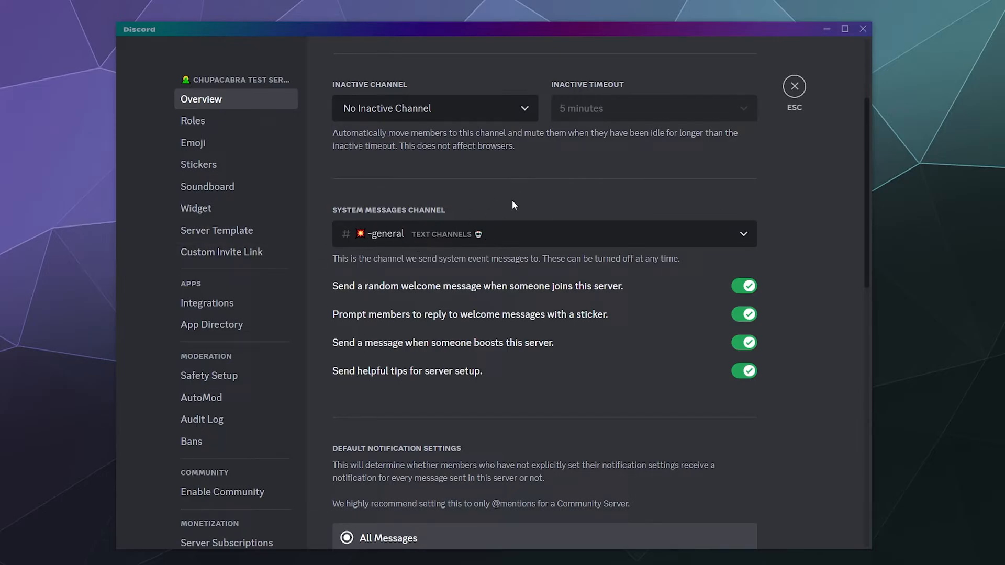
Step: Choose welcome-center as the System Messages Channel and save
click(544, 234)
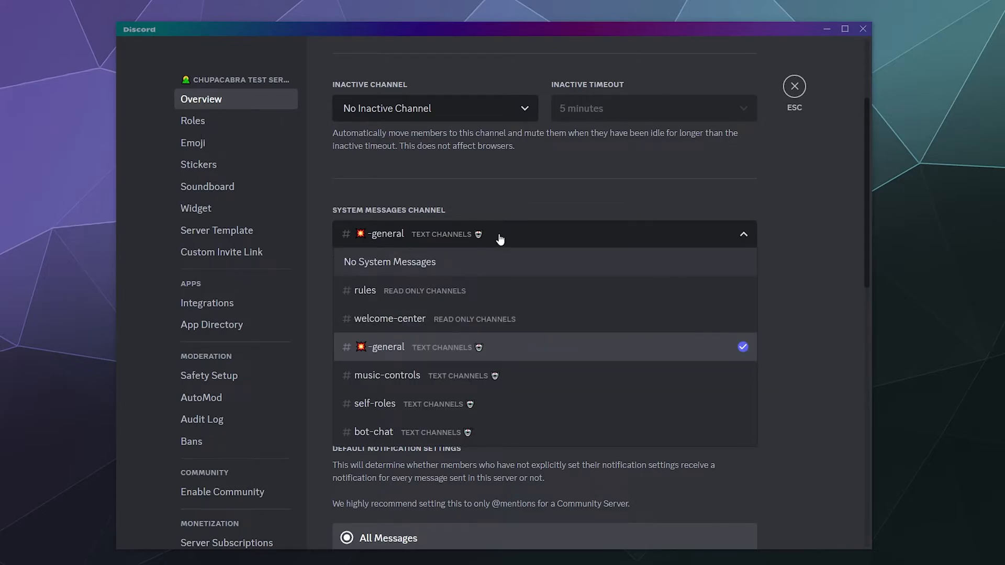
mouse_move(415, 315)
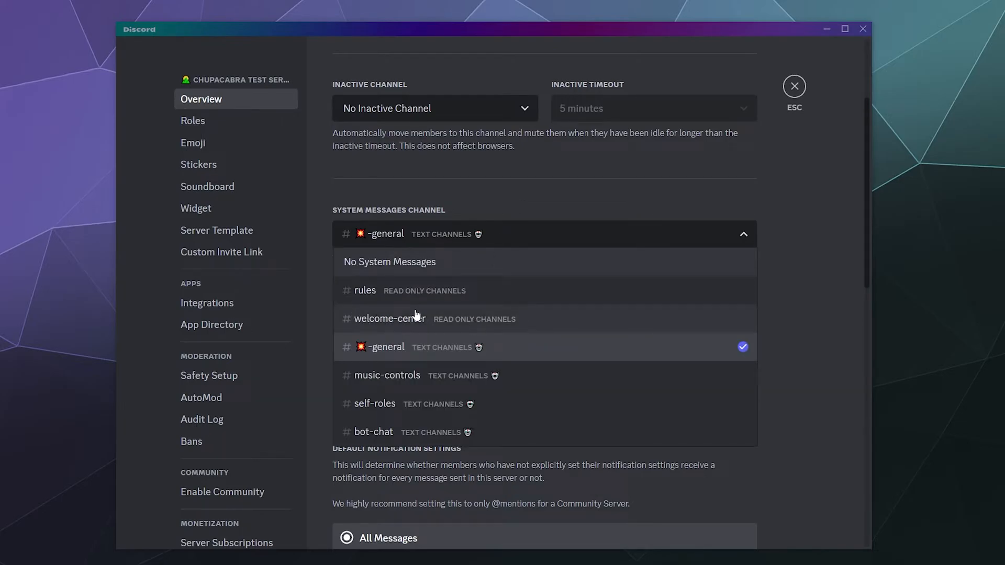
mouse_move(351, 323)
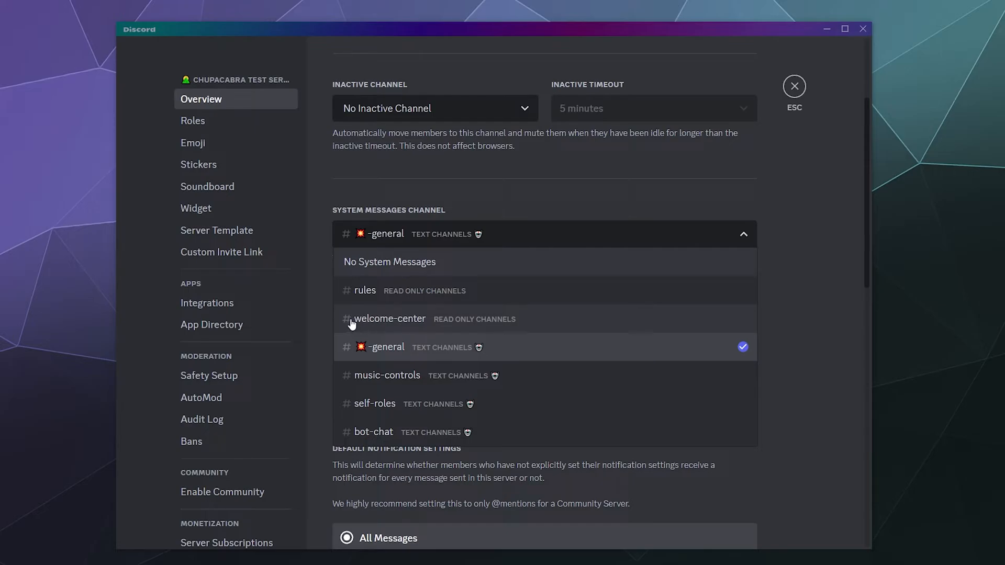
click(389, 318)
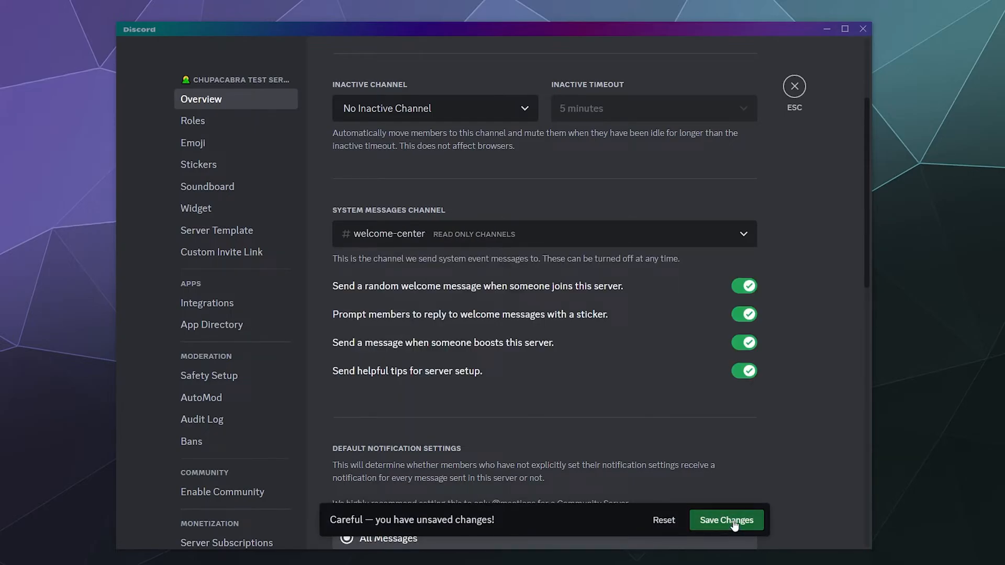
click(725, 519)
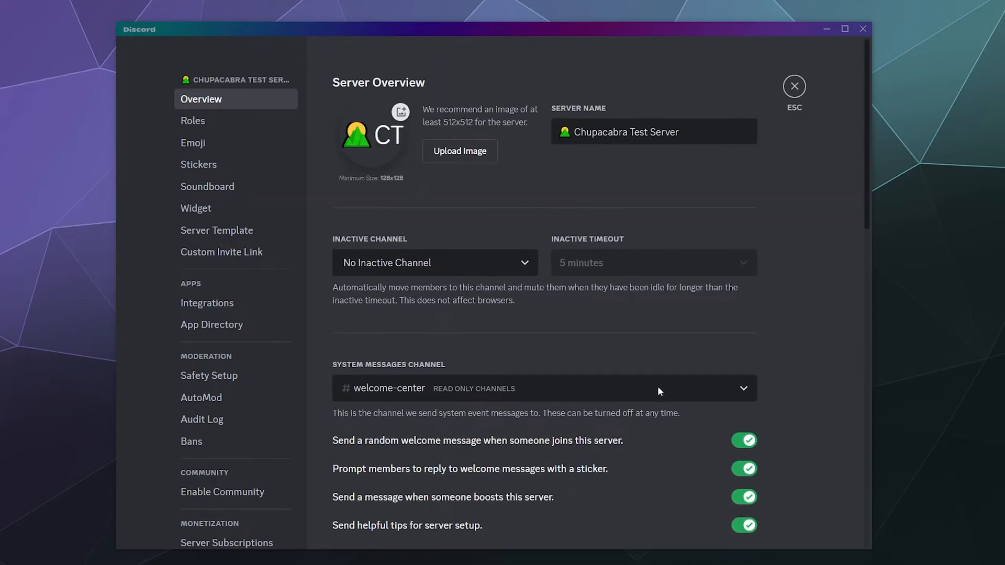
scroll(down, 3)
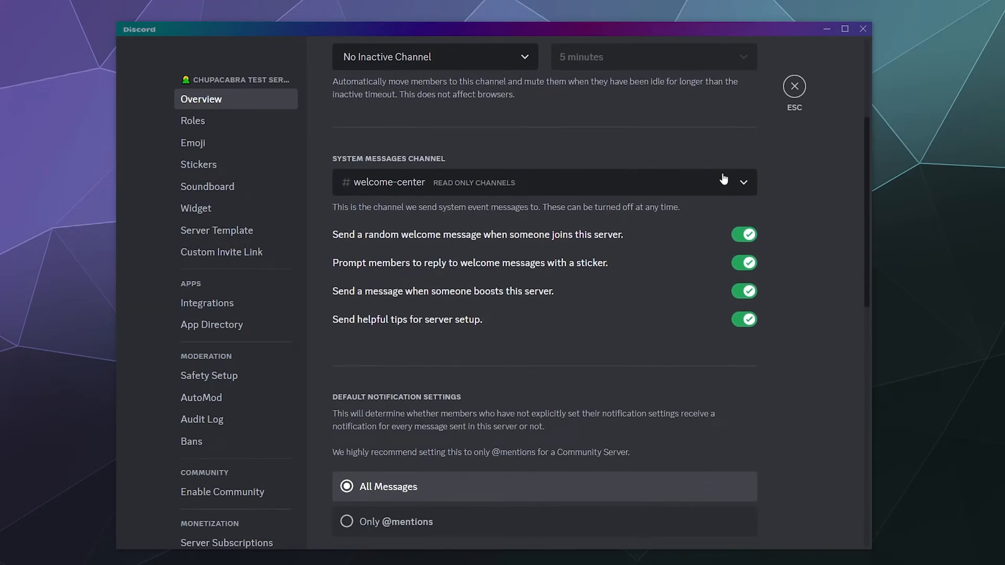
click(793, 85)
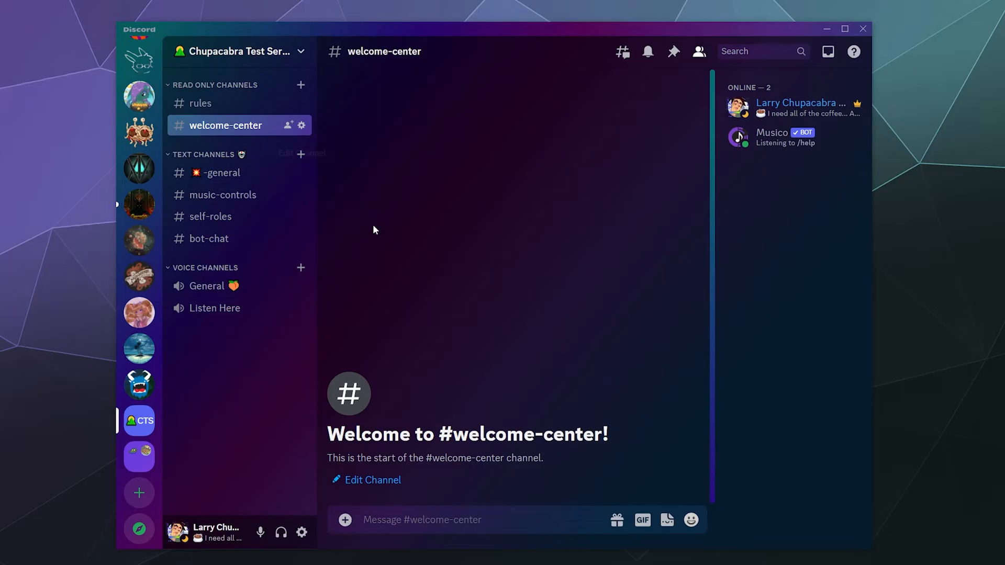
mouse_move(400, 108)
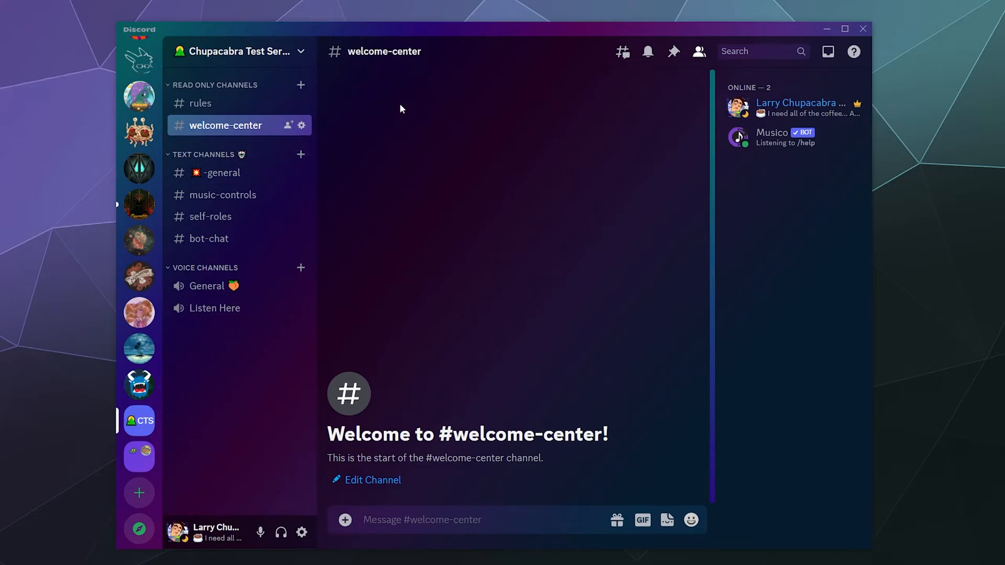
mouse_move(553, 375)
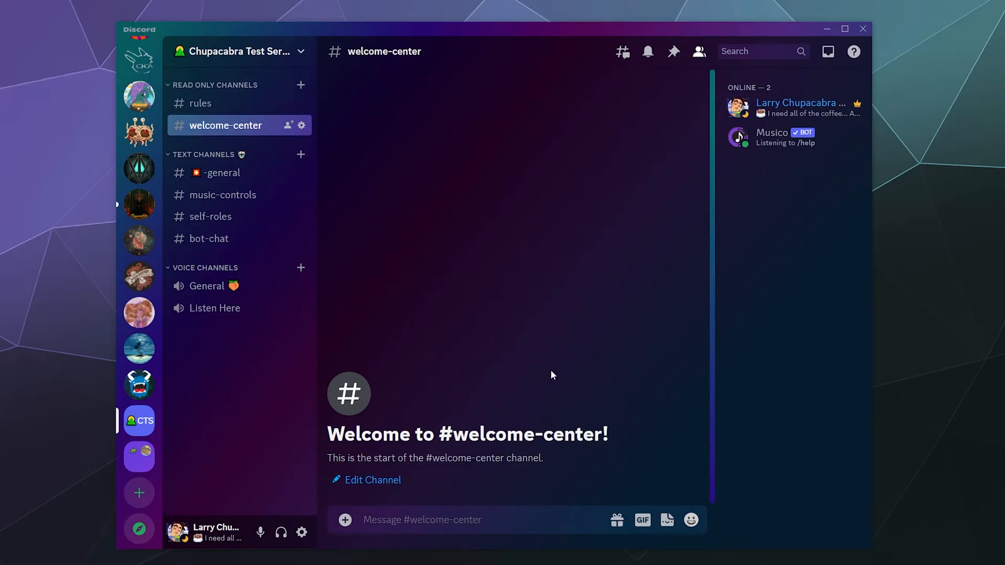
mouse_move(480, 410)
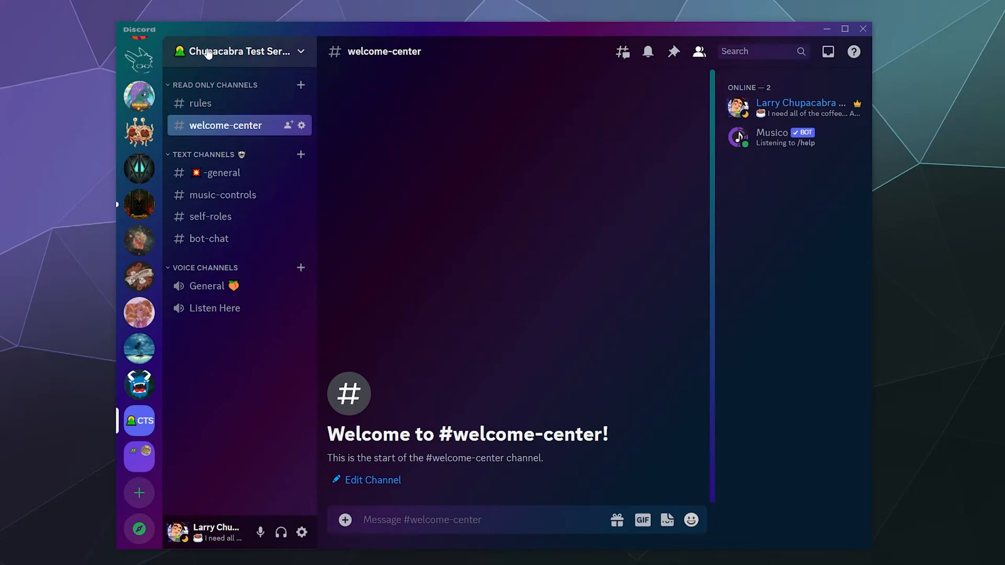
click(237, 52)
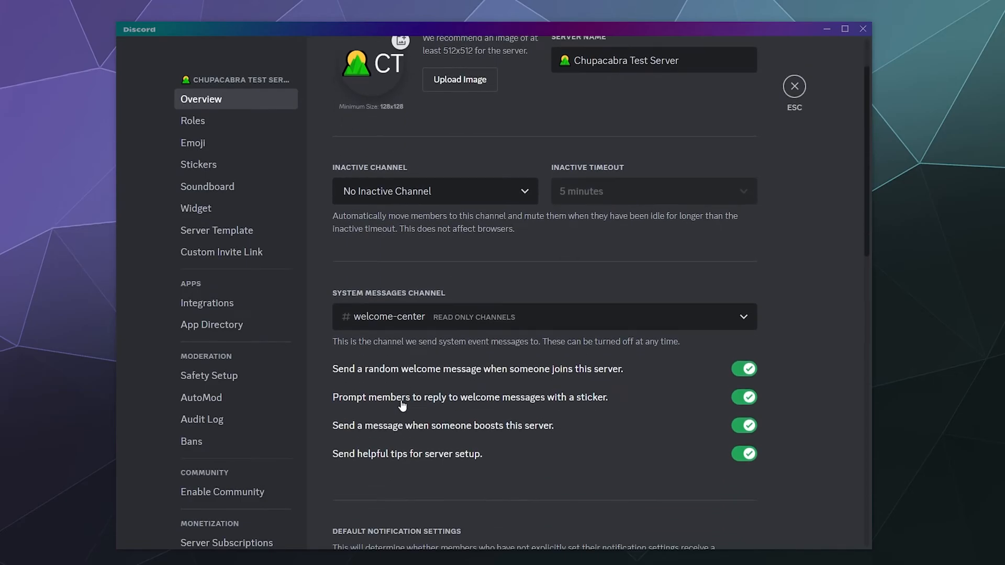
scroll(down, 3)
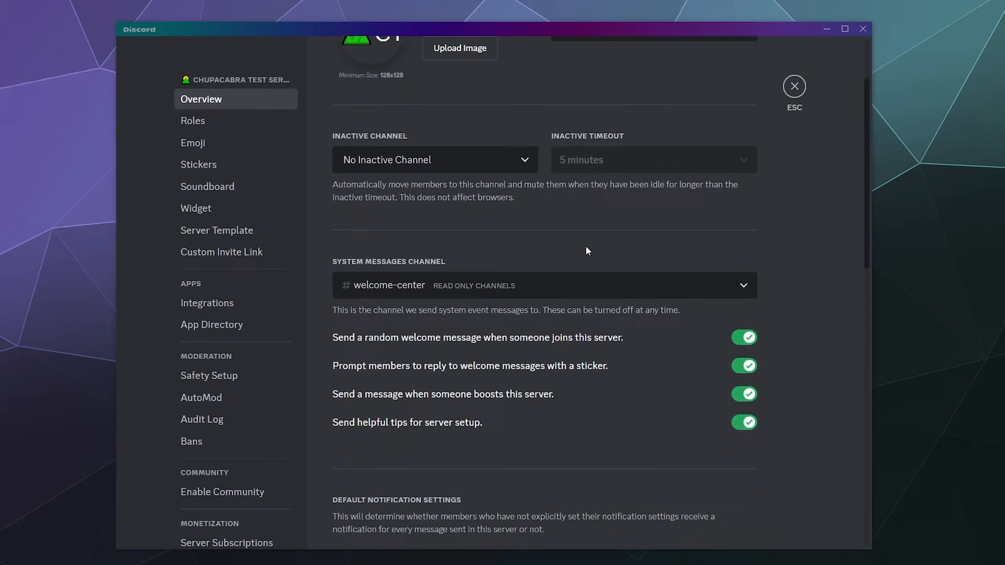
Step: Close settings and move #welcome-center into Text Channels, answering the permission sync prompt
click(793, 85)
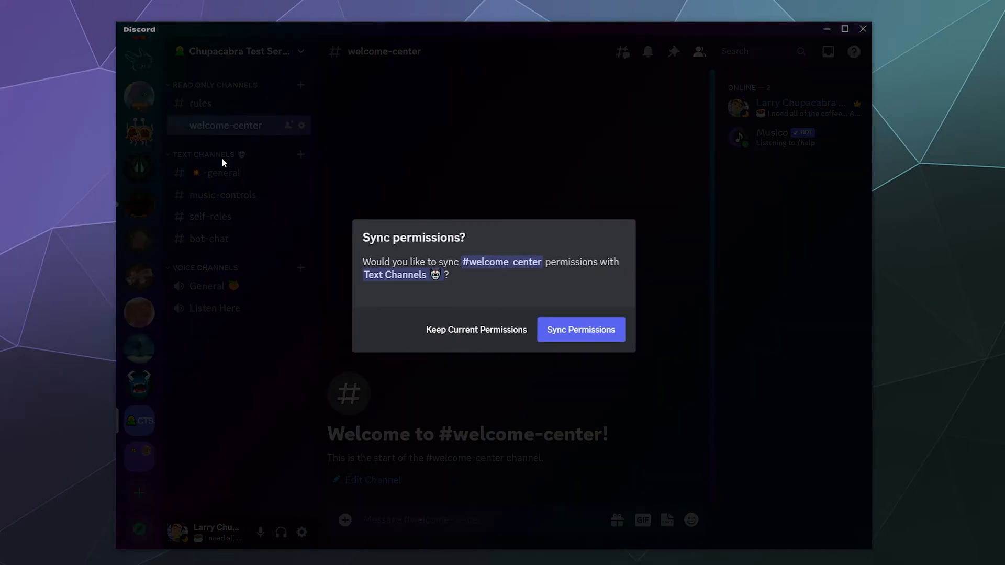
click(579, 329)
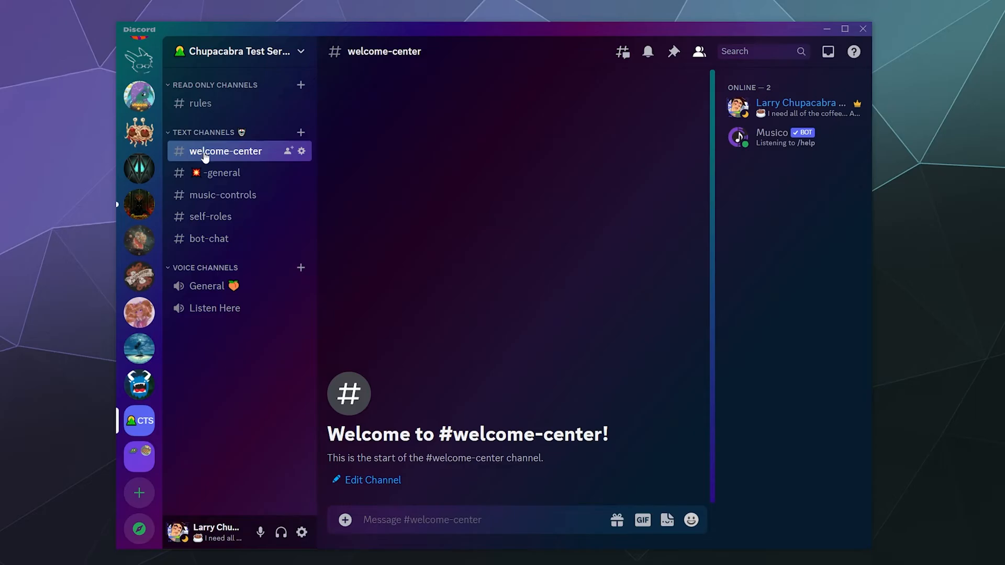
click(234, 51)
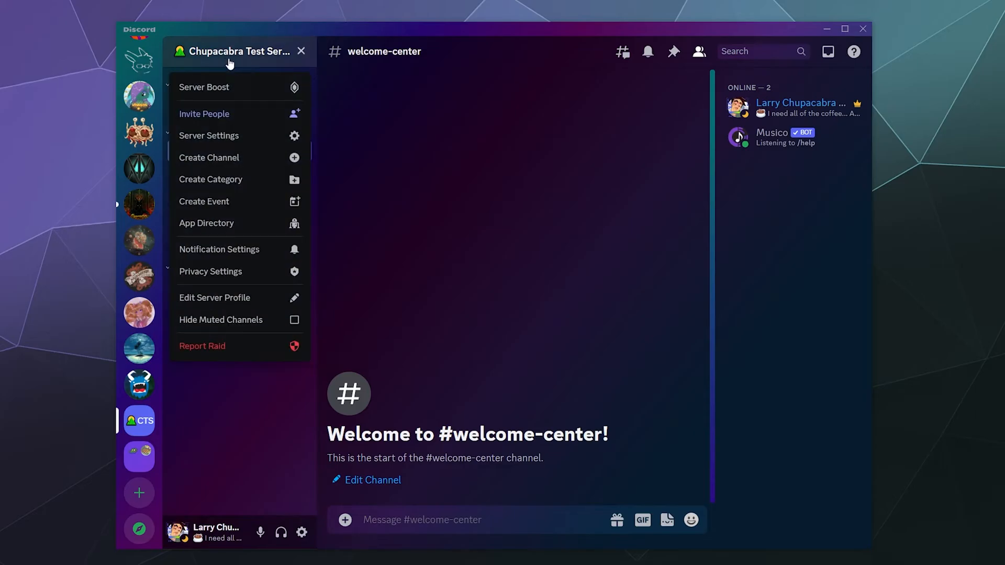
Step: Open Server Settings and switch off the sticker reply, boost message and setup tips toggles
click(209, 135)
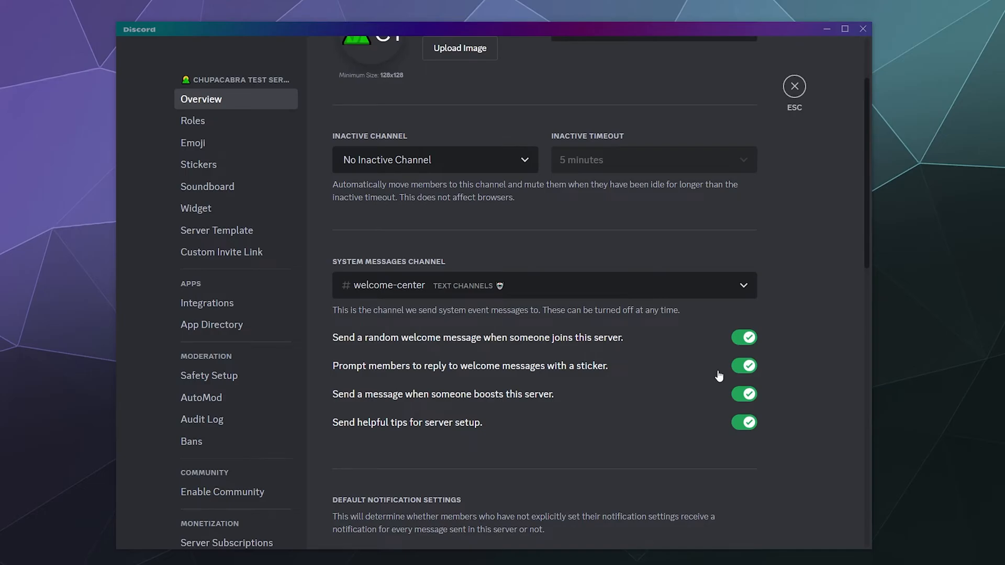
click(743, 366)
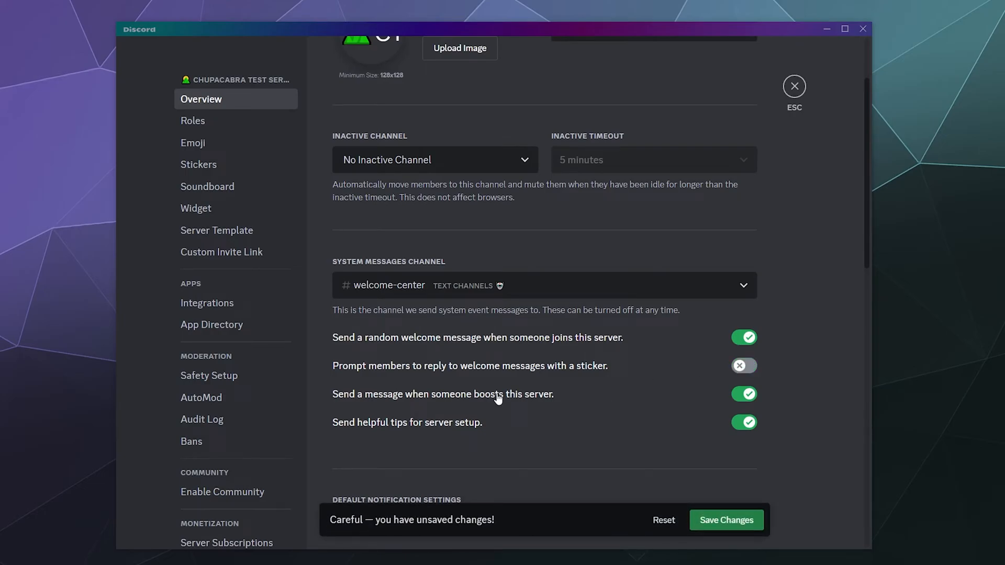
click(744, 394)
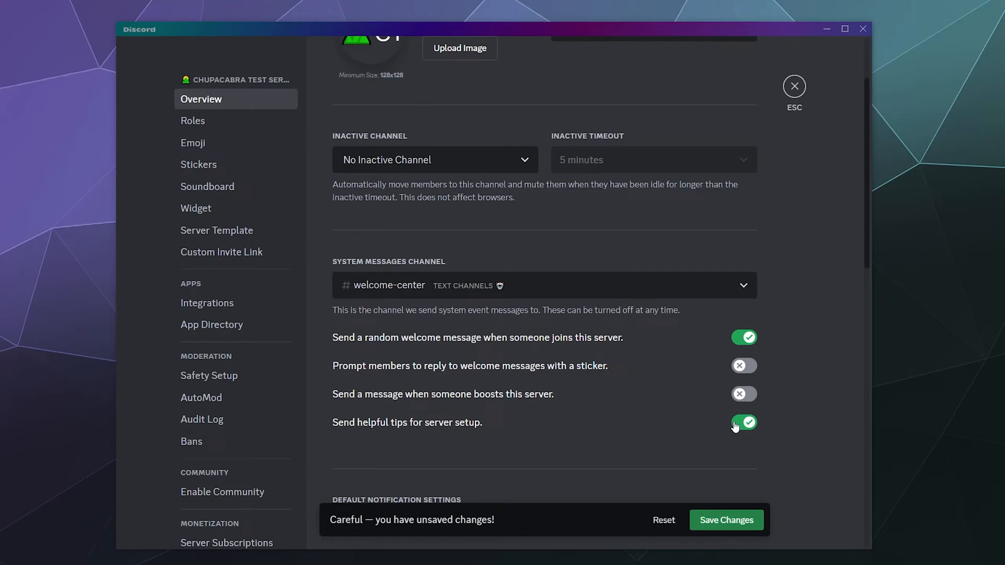
click(742, 422)
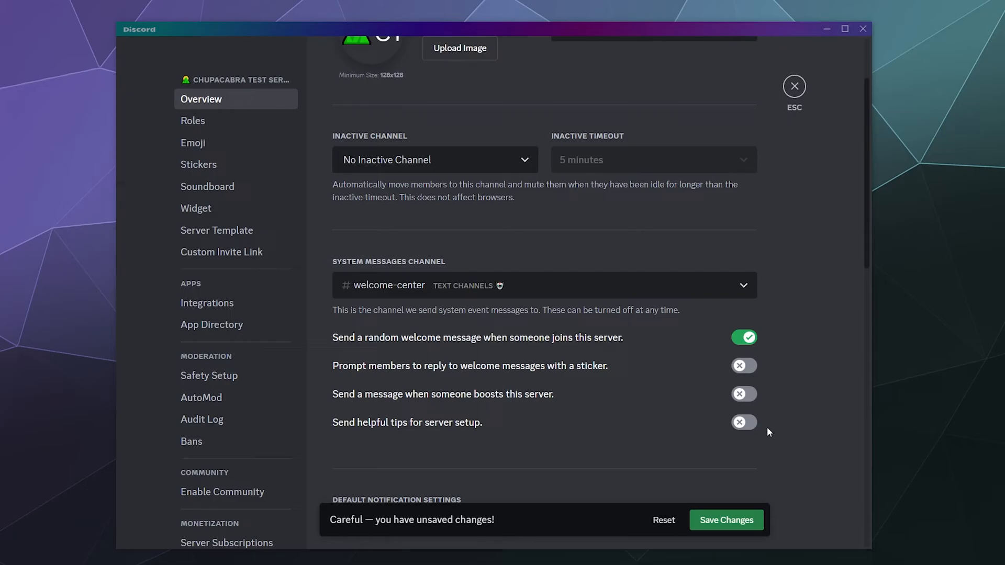
mouse_move(625, 426)
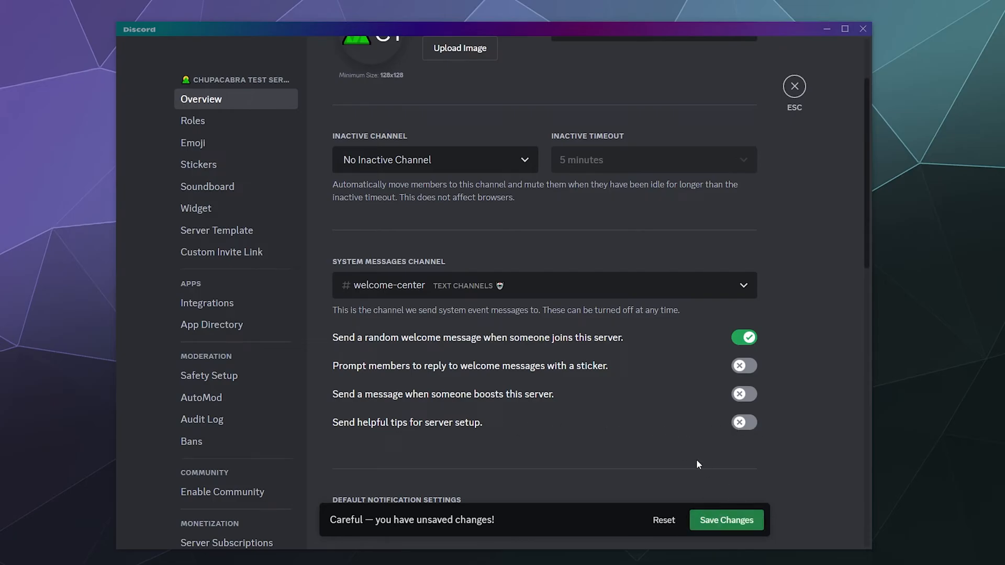
Step: Turn the setup tips, boost message and sticker reply toggles back on
click(743, 394)
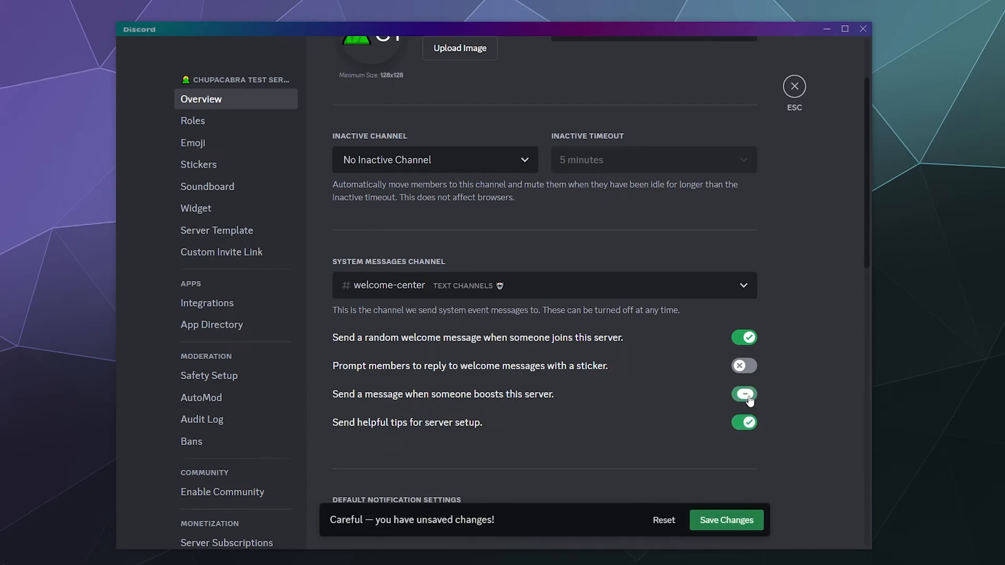
click(743, 394)
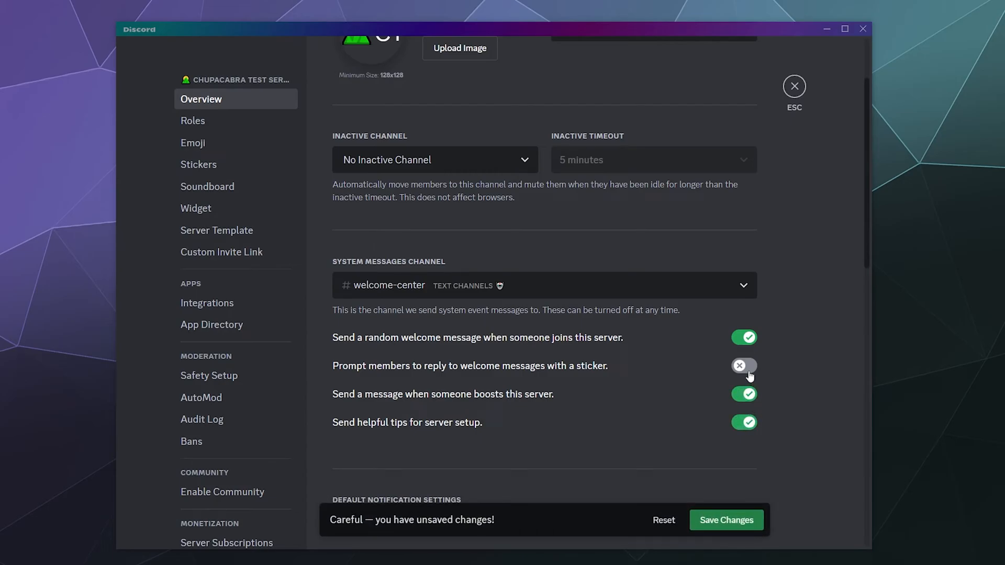
click(742, 366)
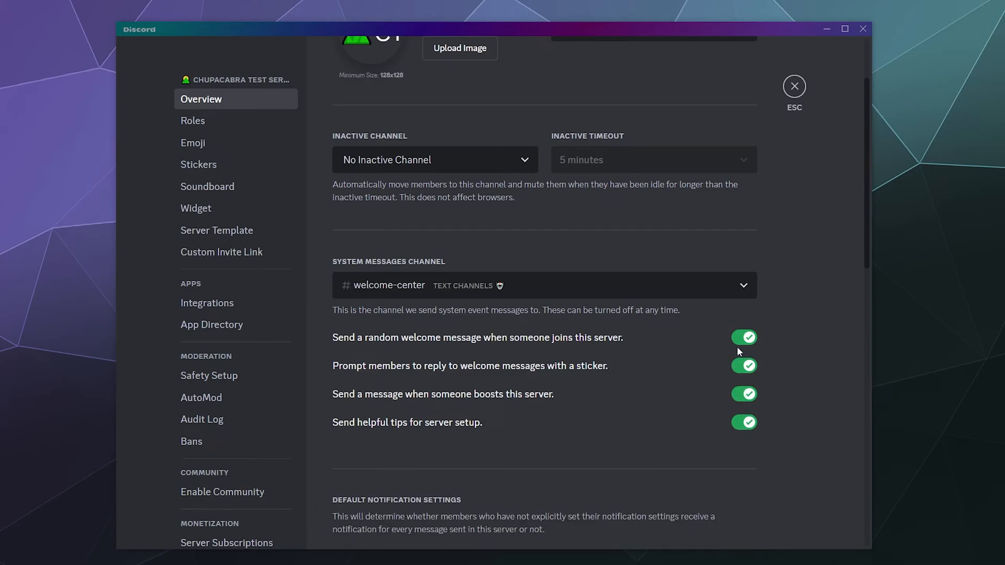
scroll(down, 3)
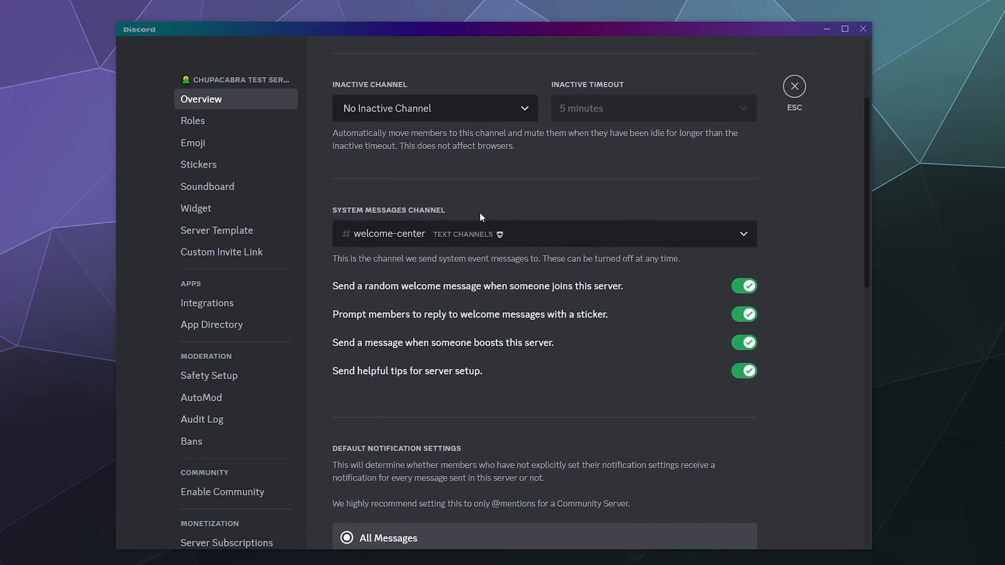
mouse_move(790, 228)
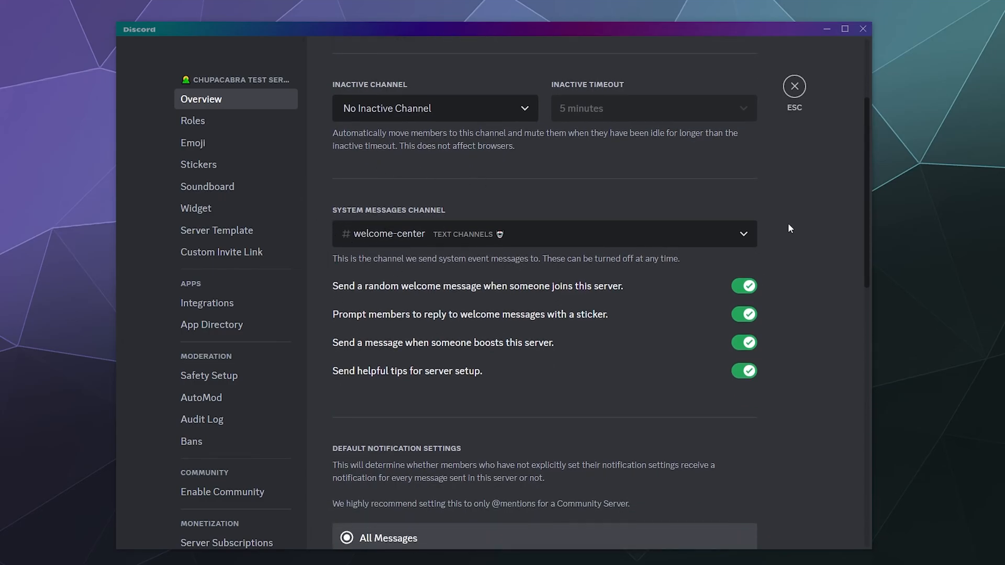
mouse_move(801, 194)
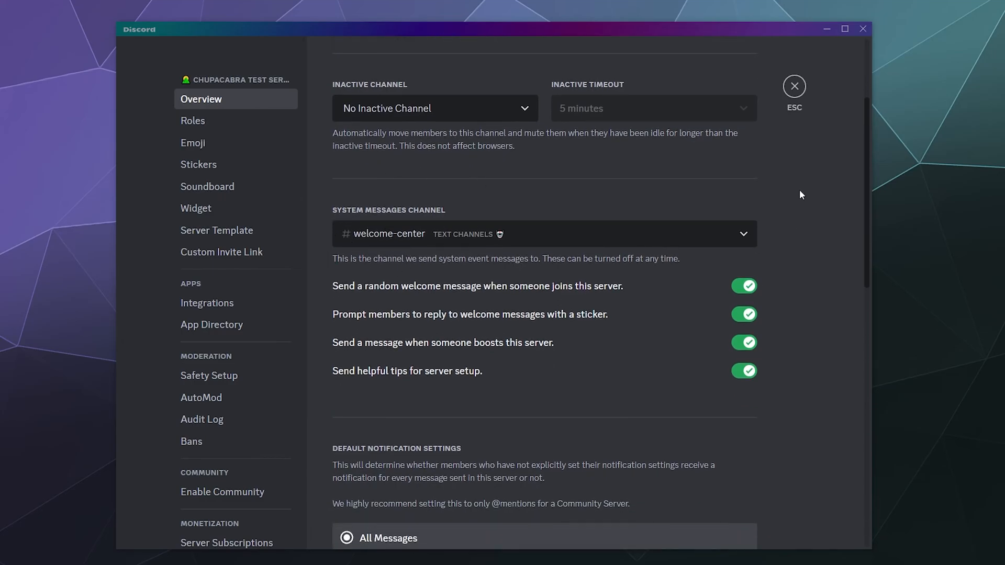
mouse_move(345, 220)
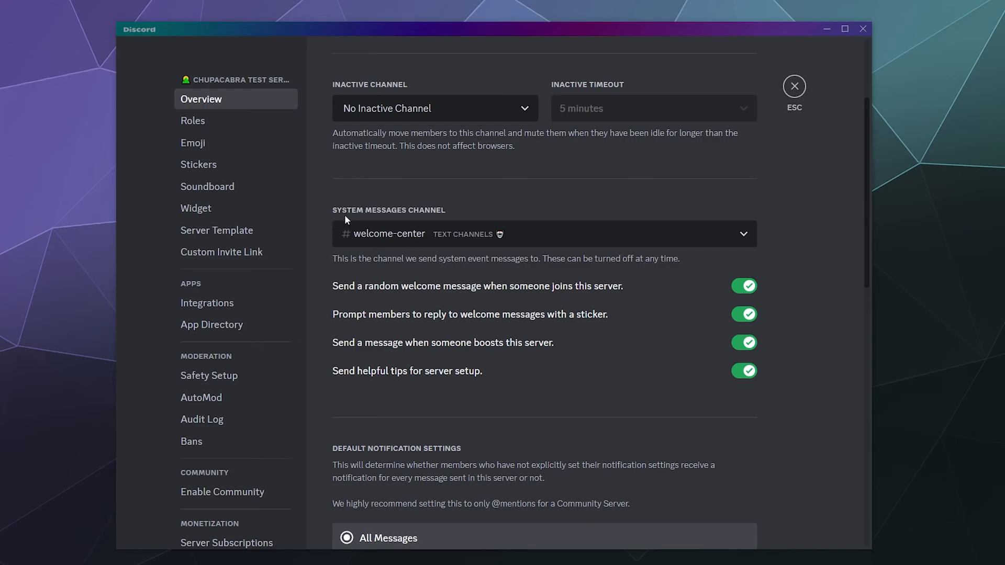
mouse_move(431, 217)
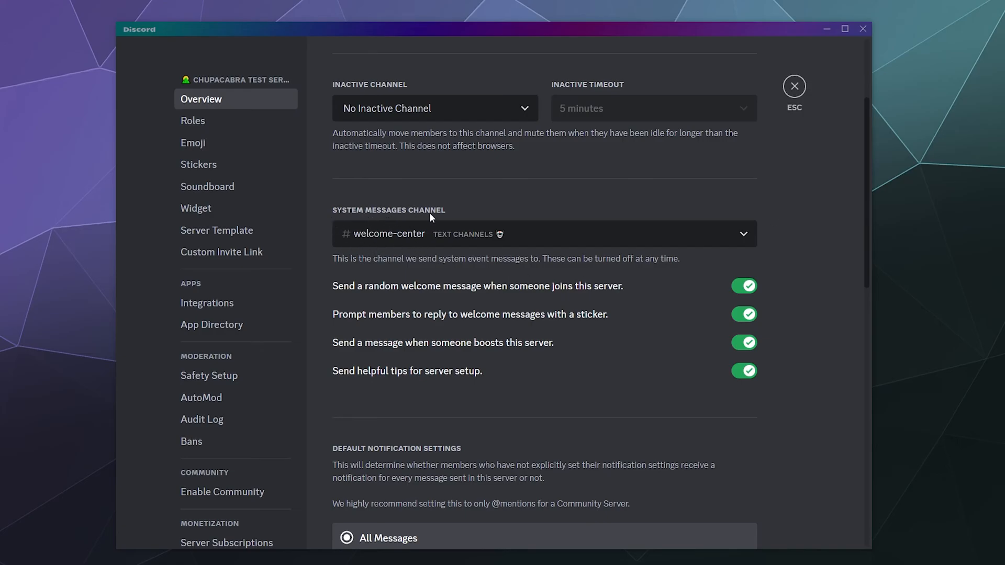